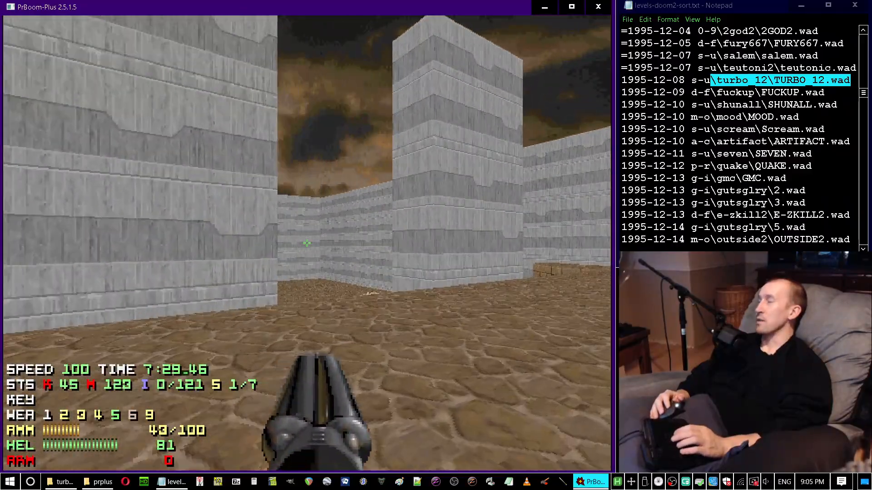
Quicksave the game at the current spot in TURBO_12 (7:31, 45 kills)
{"action": "key", "text": "F6"}
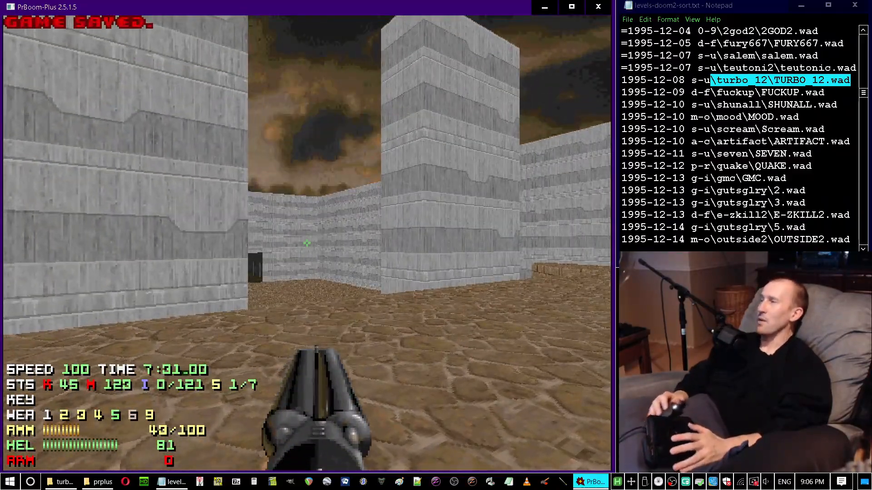